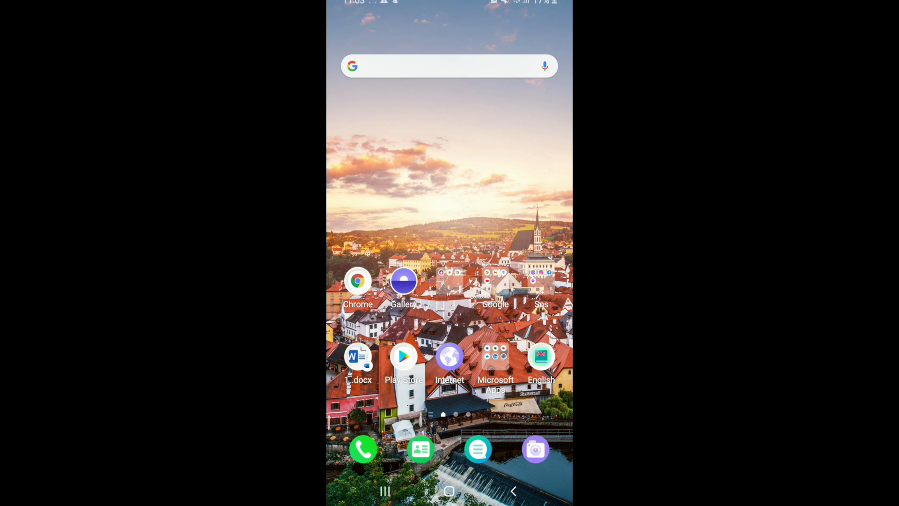
Step: Launch Google Play from the home screen and show its main menu
{"action": "left_click", "coordinate": [404, 356]}
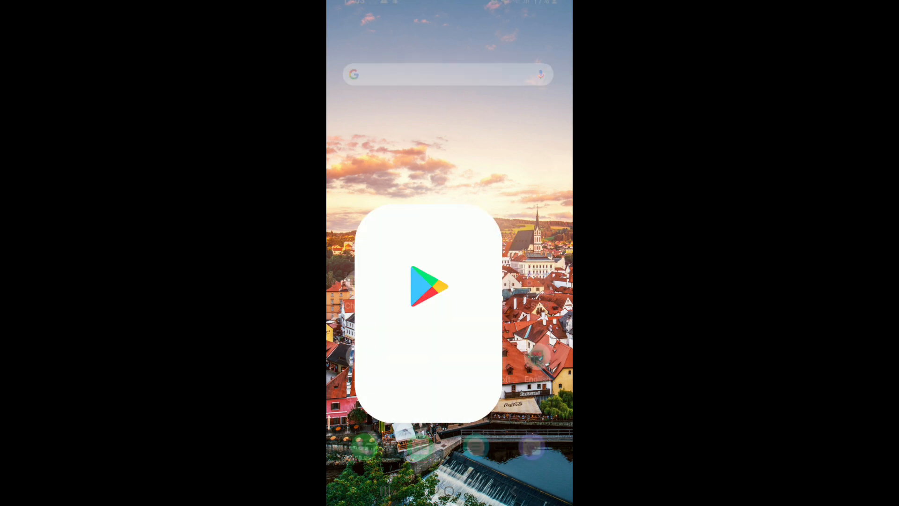
{"action": "left_click", "coordinate": [430, 287]}
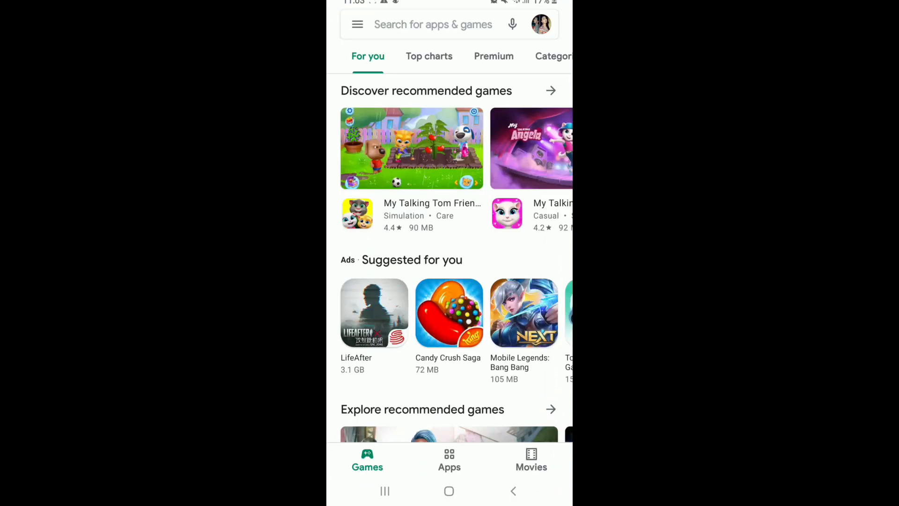
{"action": "left_click", "coordinate": [357, 24]}
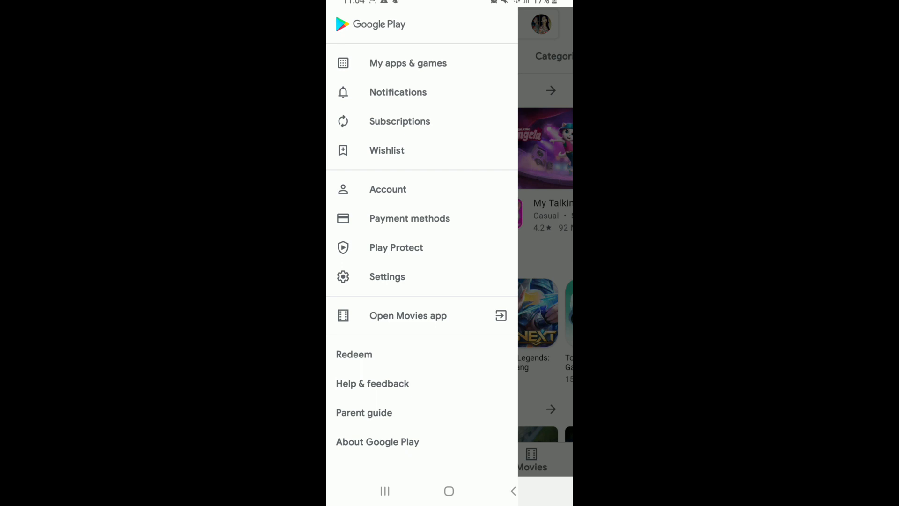
Step: Go to Redeem to reach the gift card and promo code page
{"action": "left_click", "coordinate": [354, 354]}
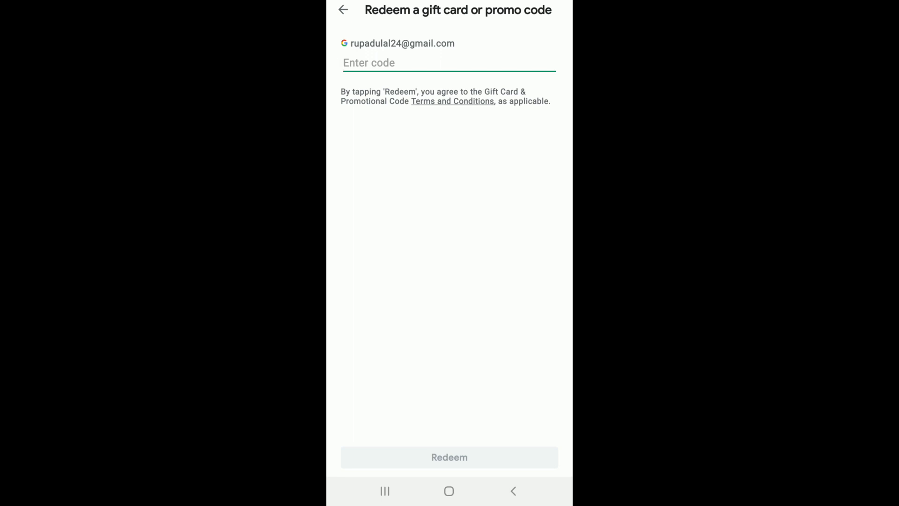
Step: Return to the phone's home screen without entering a code
{"action": "left_click", "coordinate": [449, 491]}
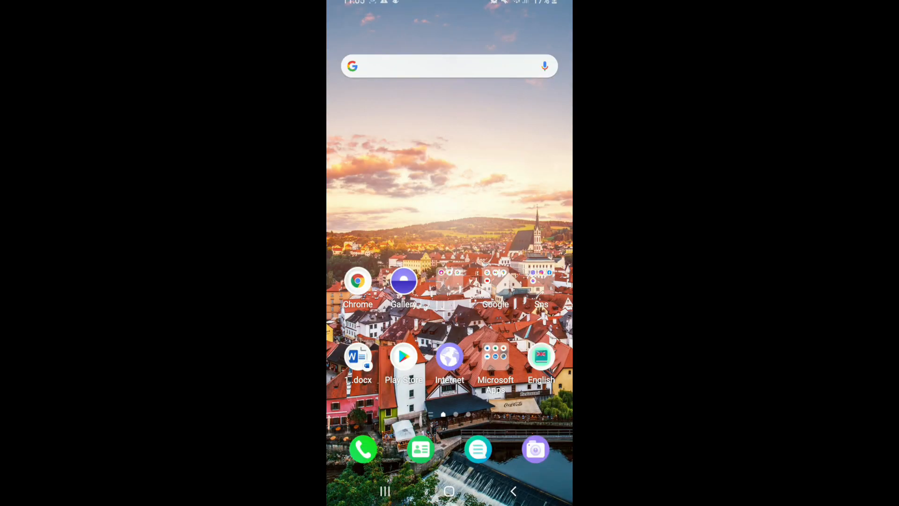